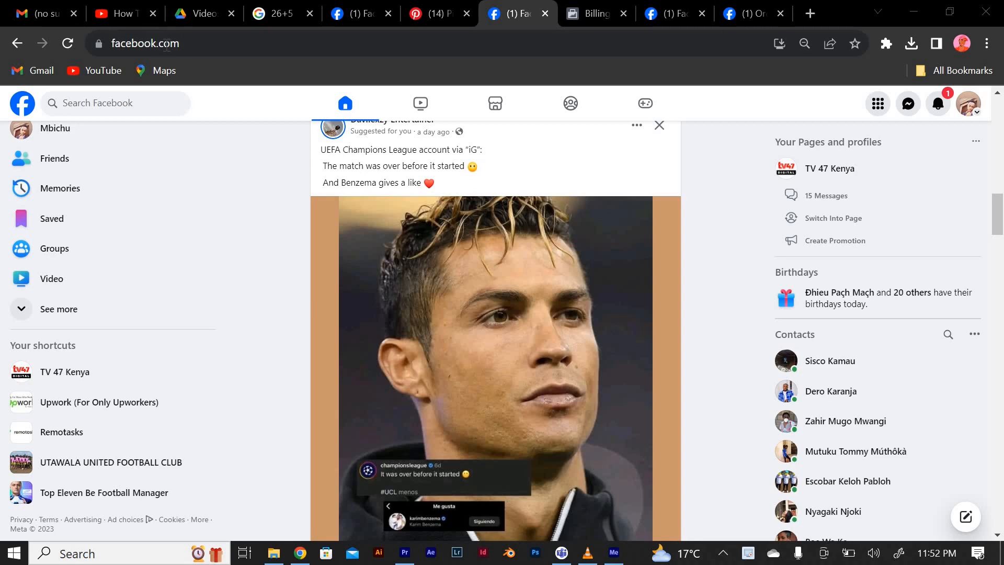
pyautogui.moveTo(230, 114)
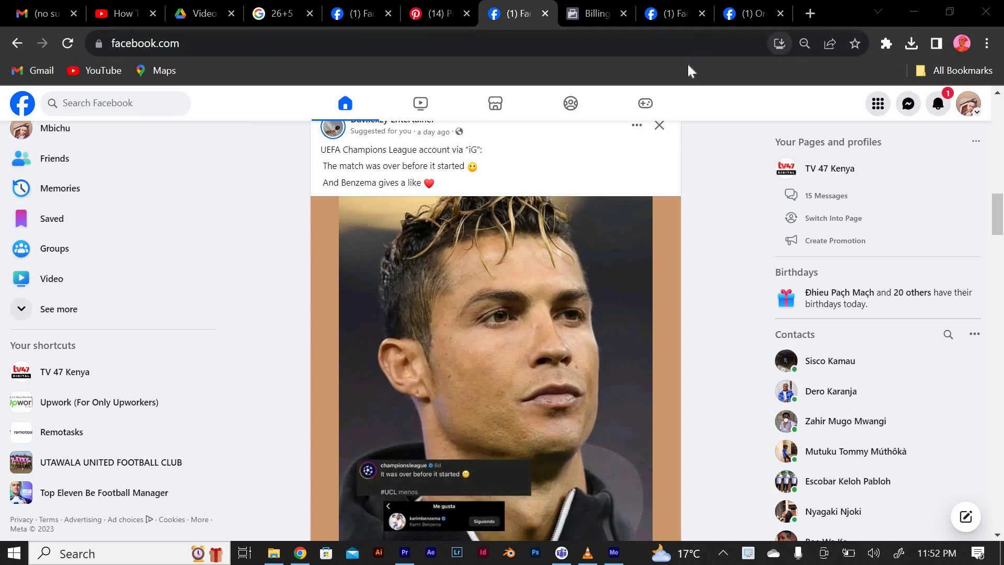
pyautogui.moveTo(567, 185)
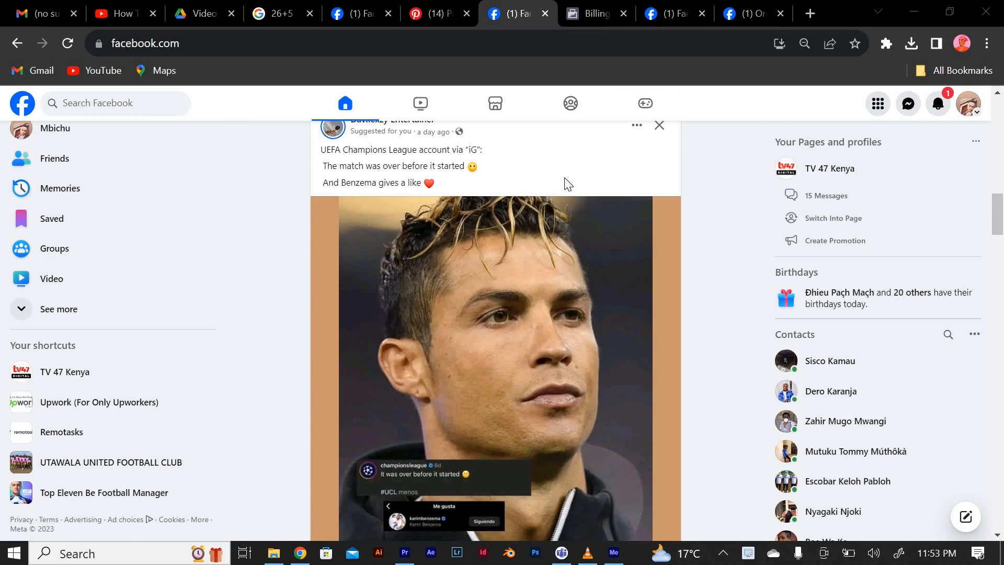
pyautogui.moveTo(573, 180)
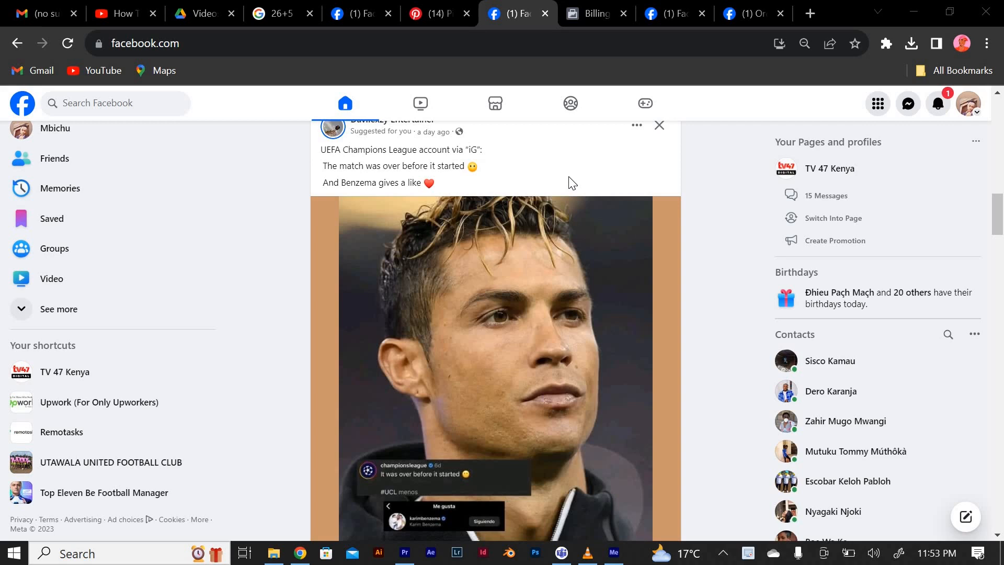
pyautogui.moveTo(496, 102)
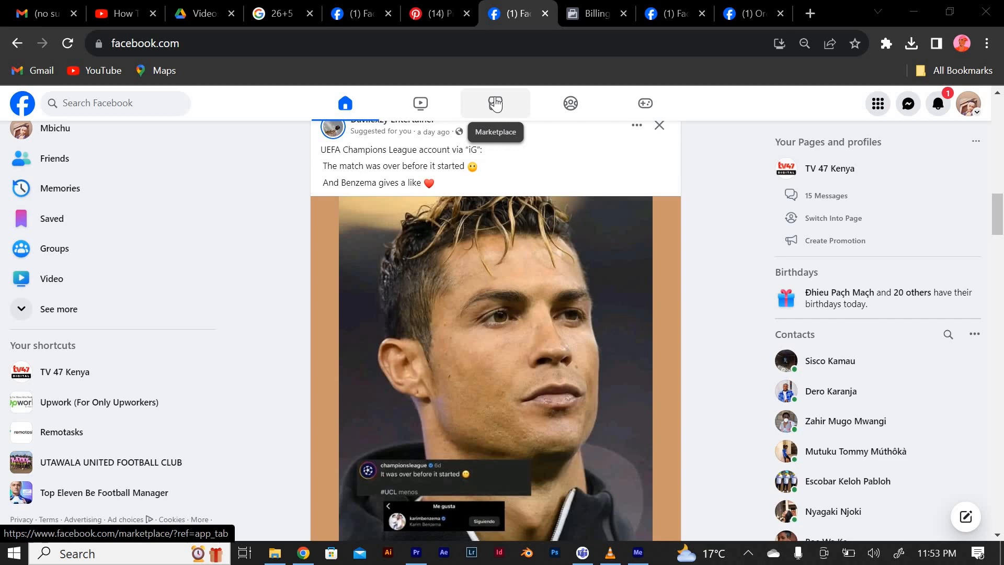
# Step: Go to Marketplace from the top navigation, landing on Today's picks listings
pyautogui.click(495, 102)
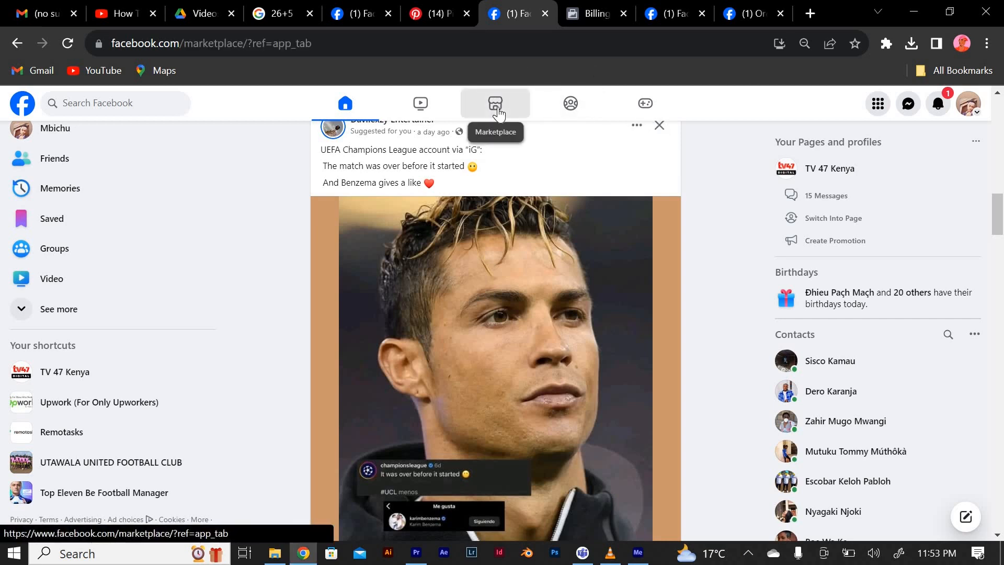
pyautogui.click(495, 102)
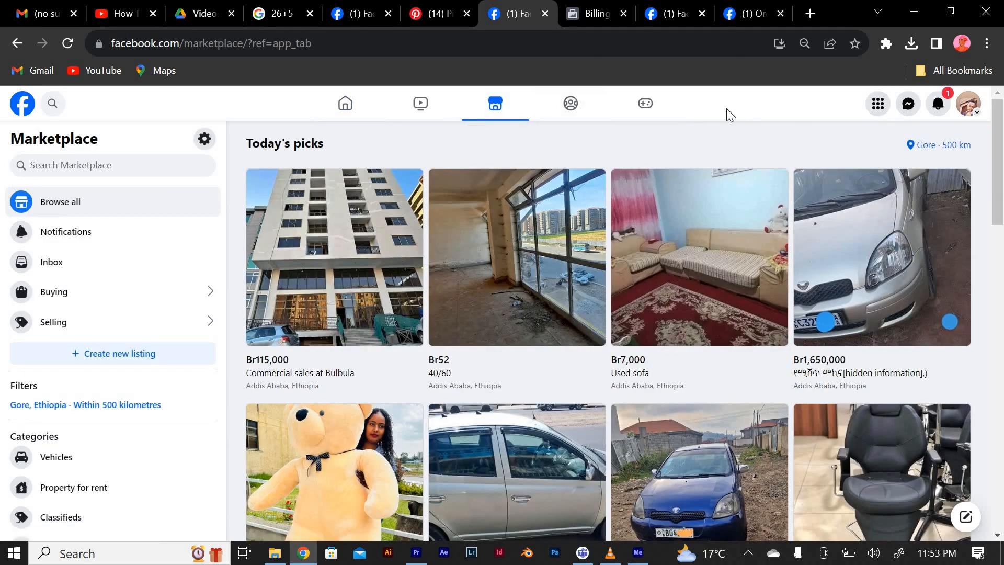
pyautogui.moveTo(595, 217)
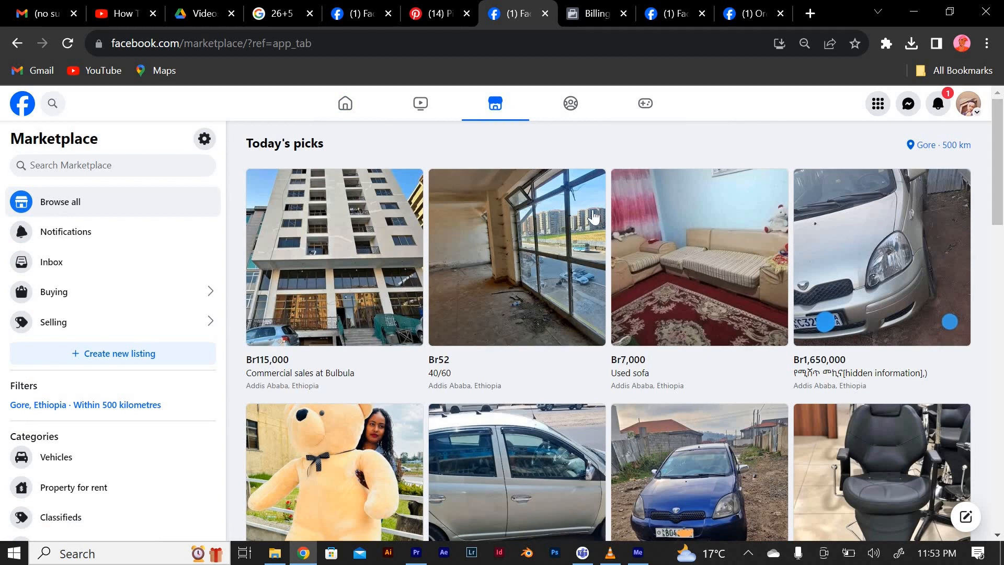
pyautogui.moveTo(960, 130)
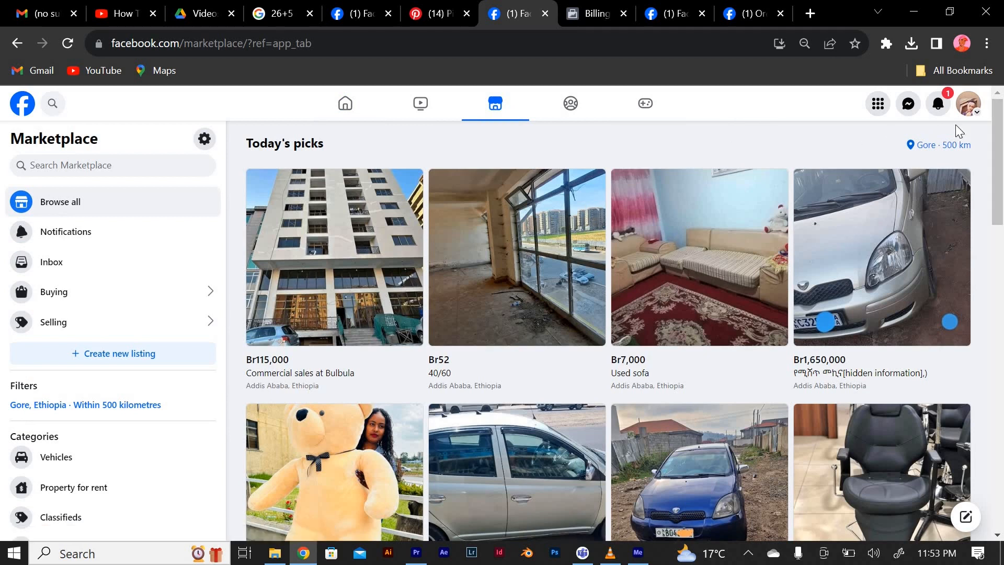
# Step: From the account menu, go through Settings & privacy to reach Accounts Center
pyautogui.click(967, 103)
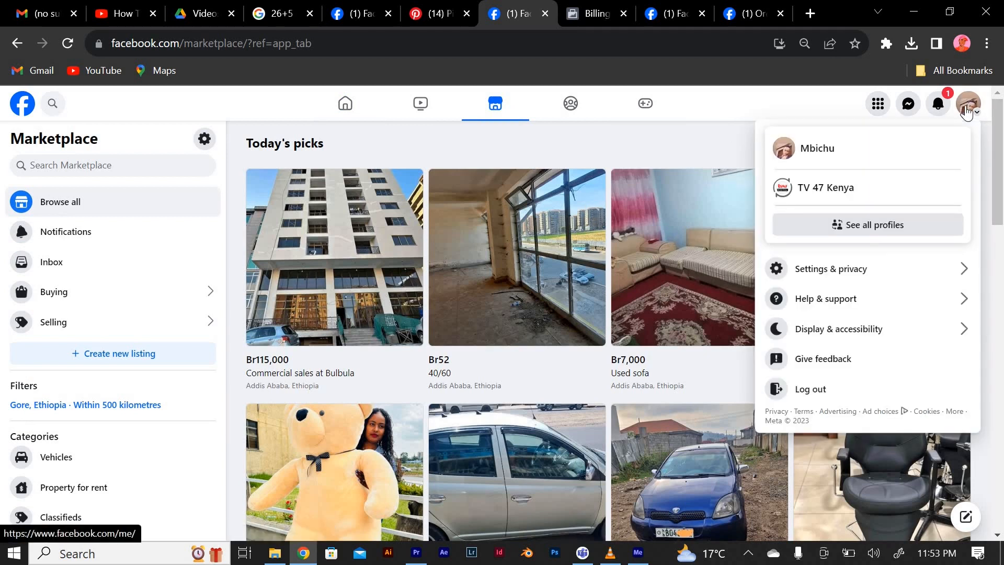
pyautogui.click(830, 269)
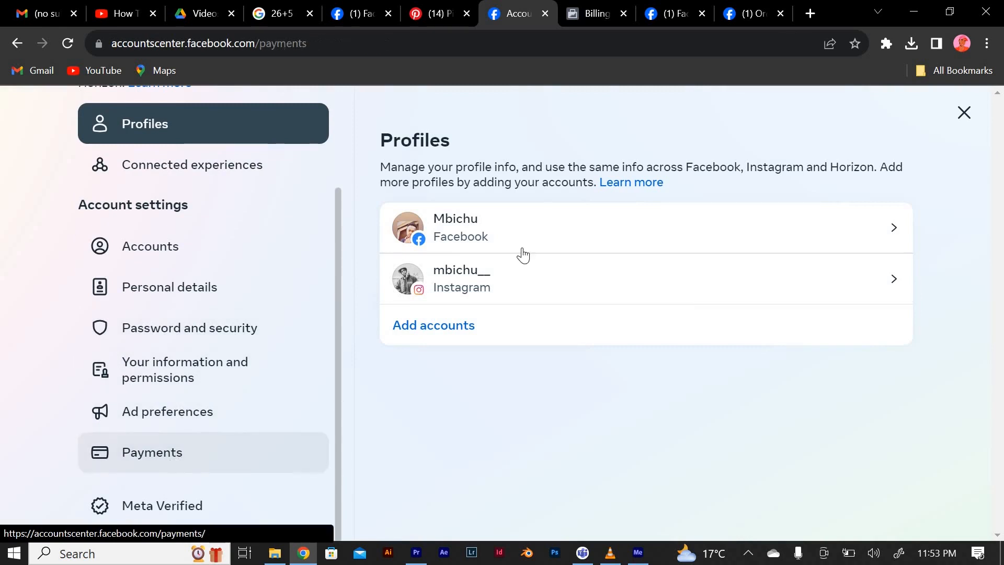
# Step: Go to Payments and then Ads payments to reach the ad account's Billing & payments settings
pyautogui.click(152, 452)
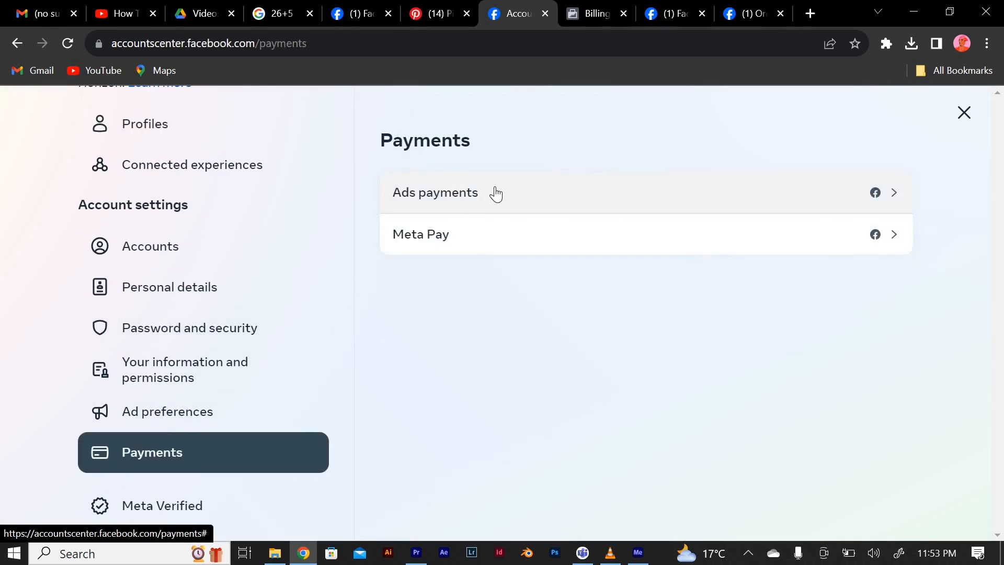
pyautogui.click(435, 193)
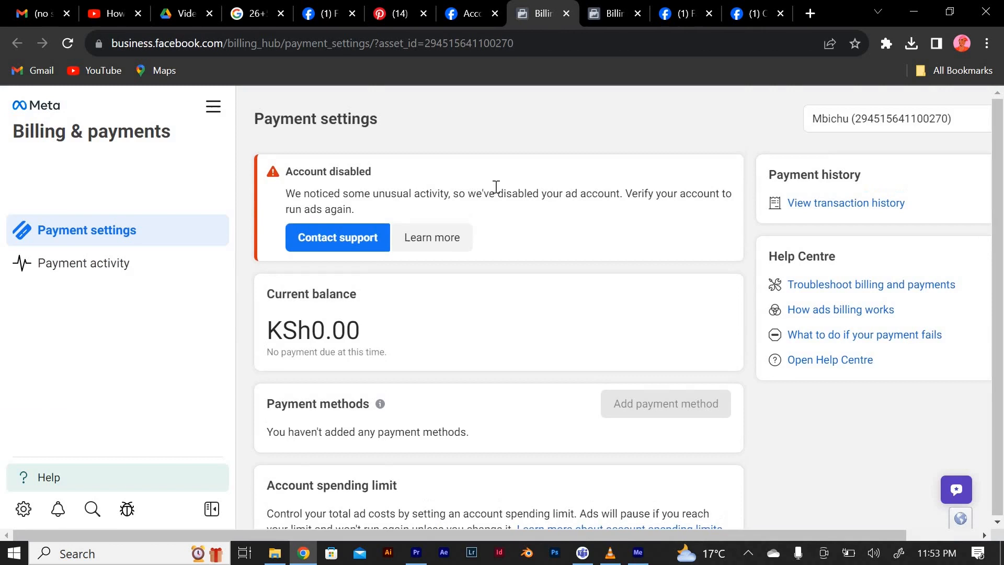
# Step: Review Payment activity history, then return to Payment settings
pyautogui.scroll(-3)
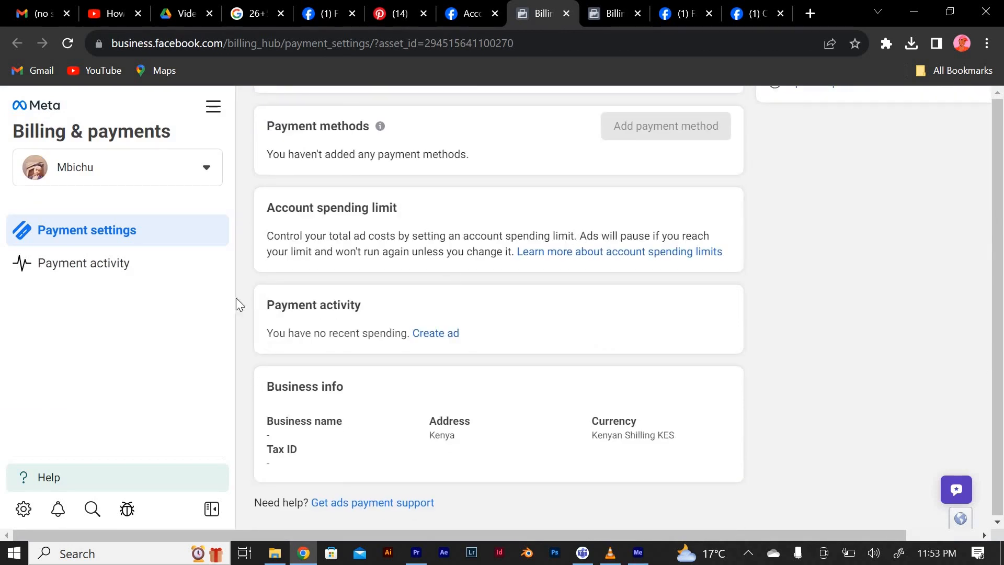
pyautogui.click(83, 264)
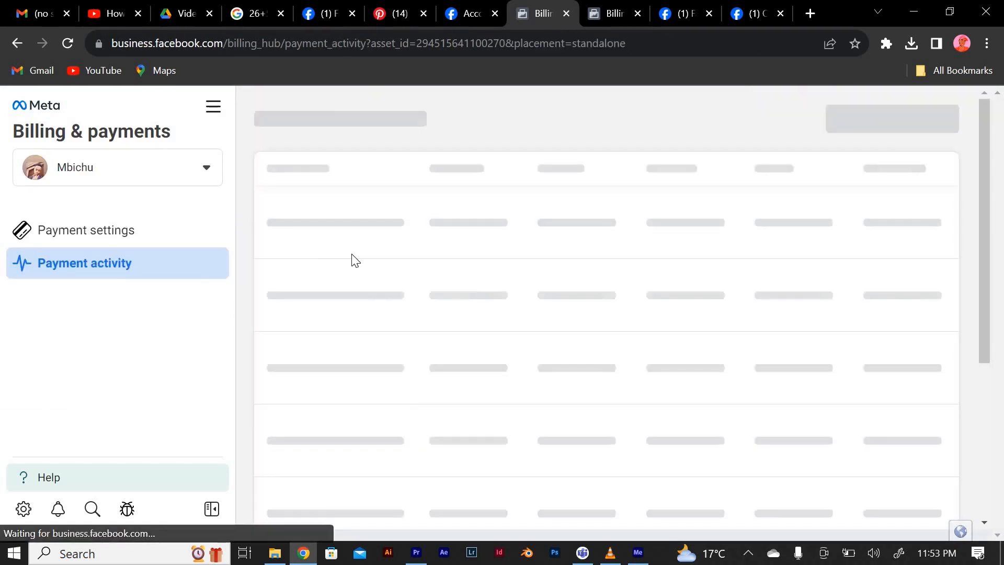
pyautogui.click(86, 230)
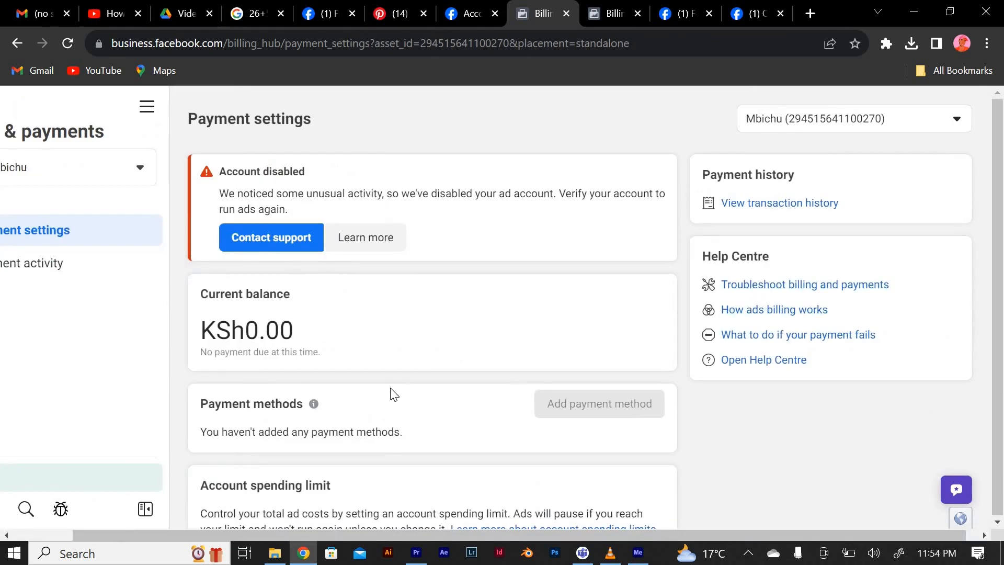
# Step: Bring up the All tools menu listing Ads Manager, Billing and Business settings
pyautogui.scroll(-3)
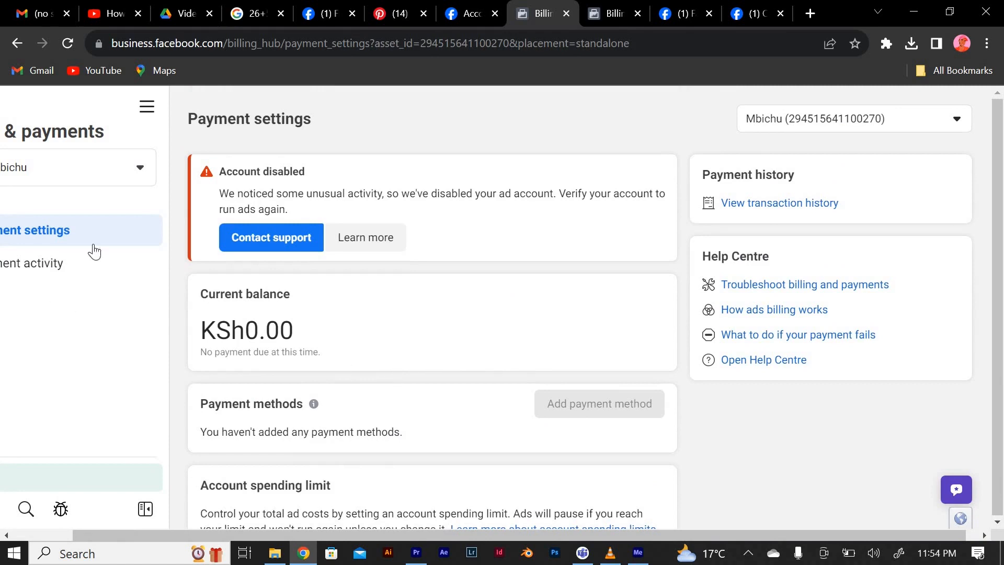
pyautogui.click(146, 107)
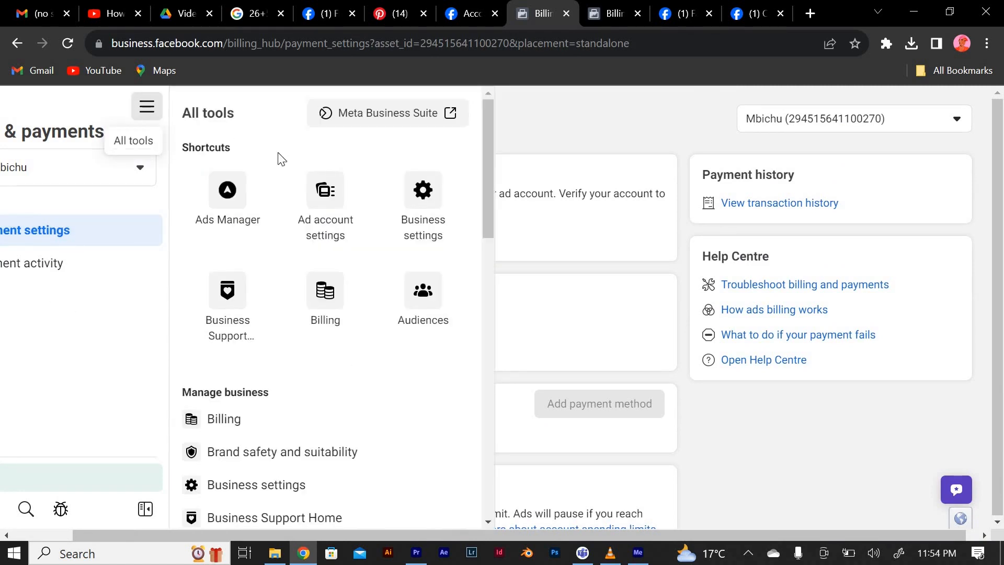
pyautogui.moveTo(274, 425)
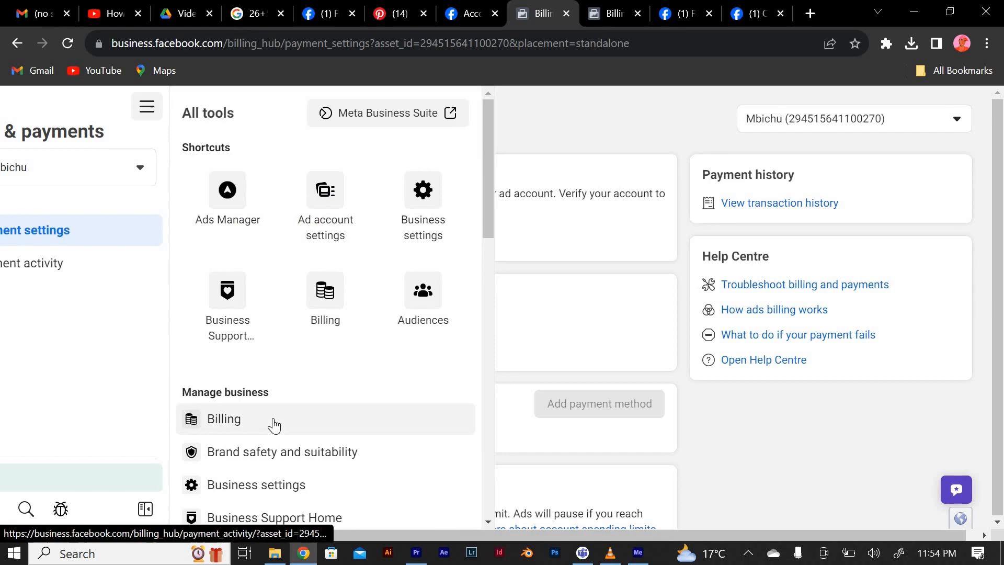